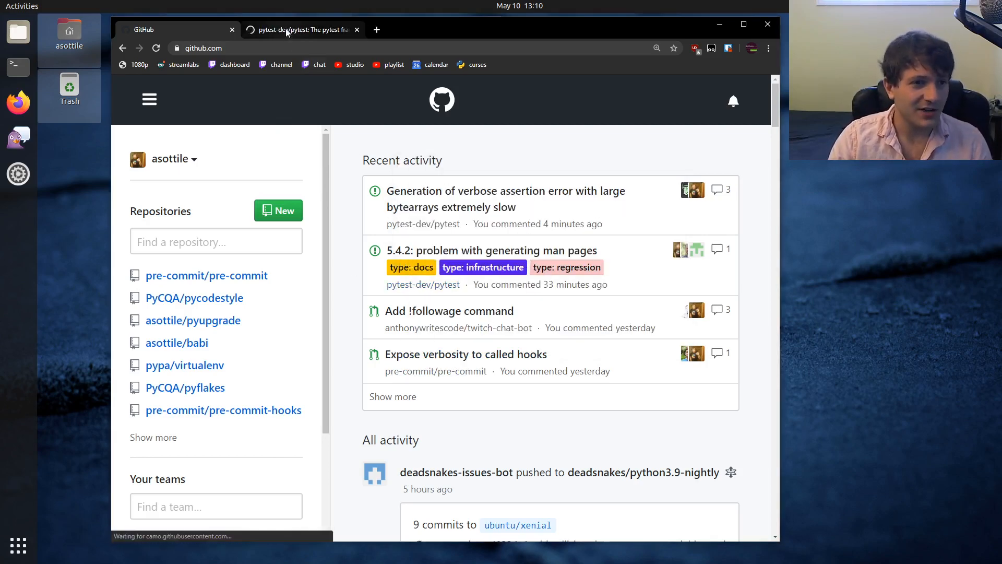
Go to the pytest-dev/pytest tab and bring up its Issues list
left_click(298, 29)
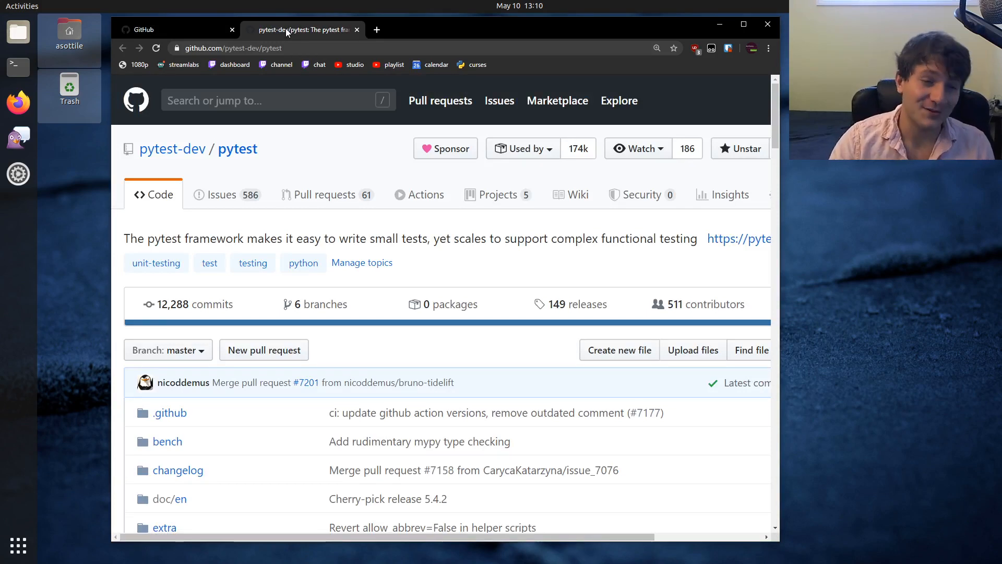
mouse_move(222, 194)
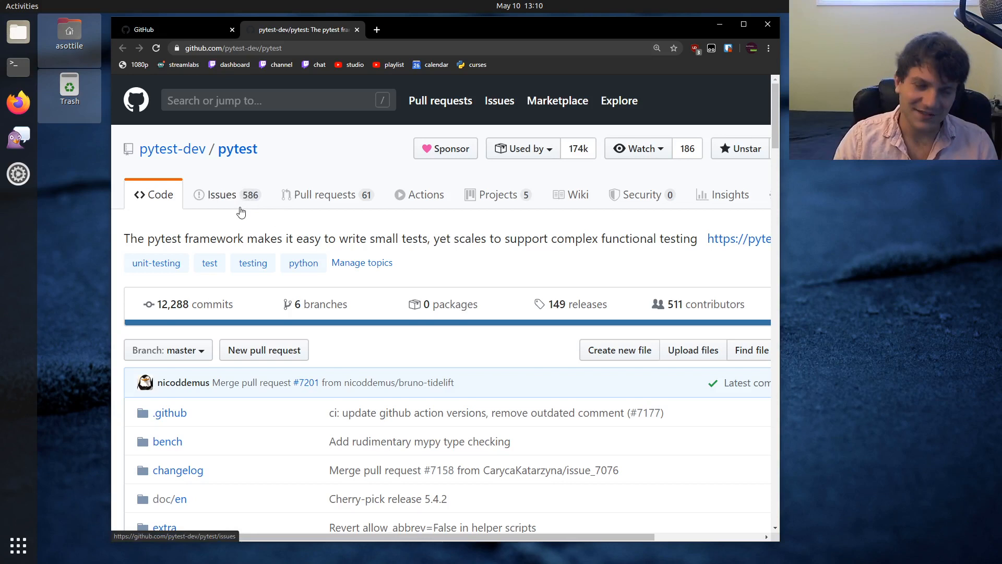
mouse_move(203, 208)
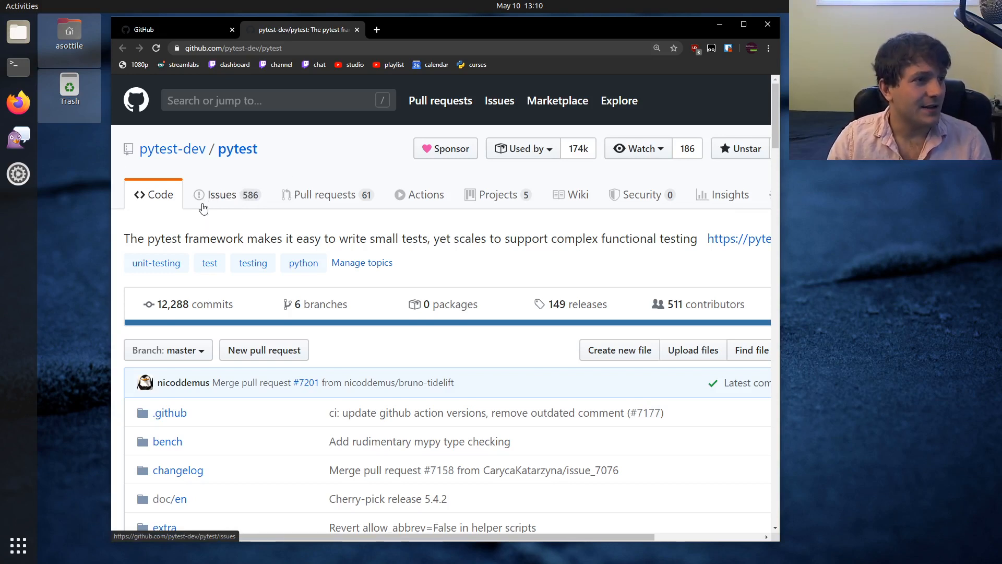
left_click(222, 194)
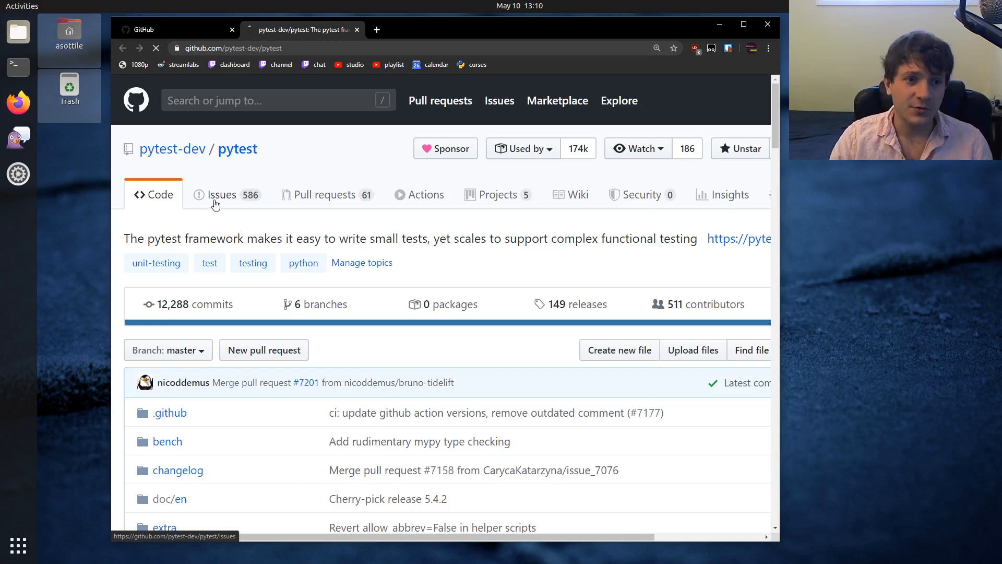
Filter the pytest issues by the 'status: easy' label, leaving 11 open issues
left_click(223, 194)
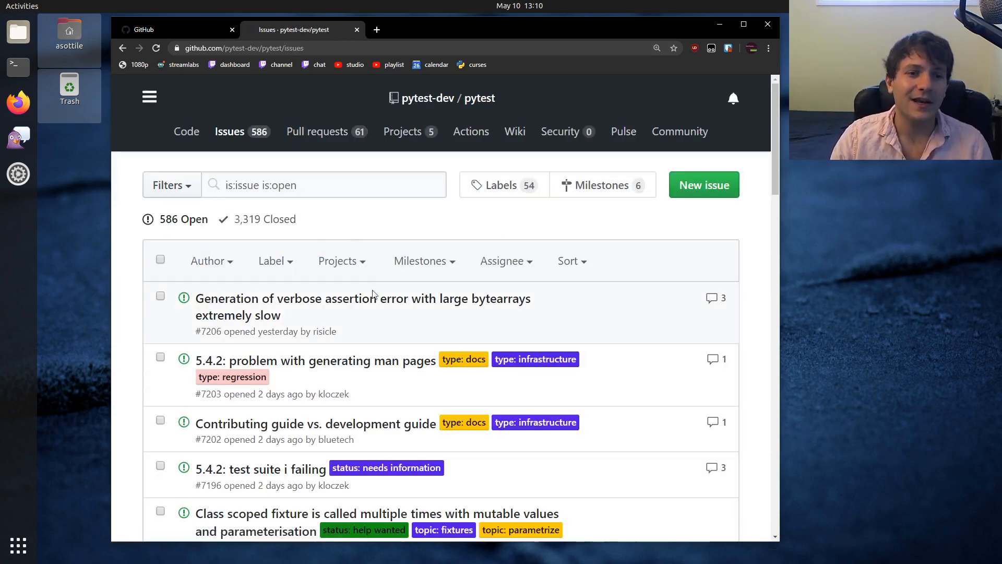
mouse_move(271, 261)
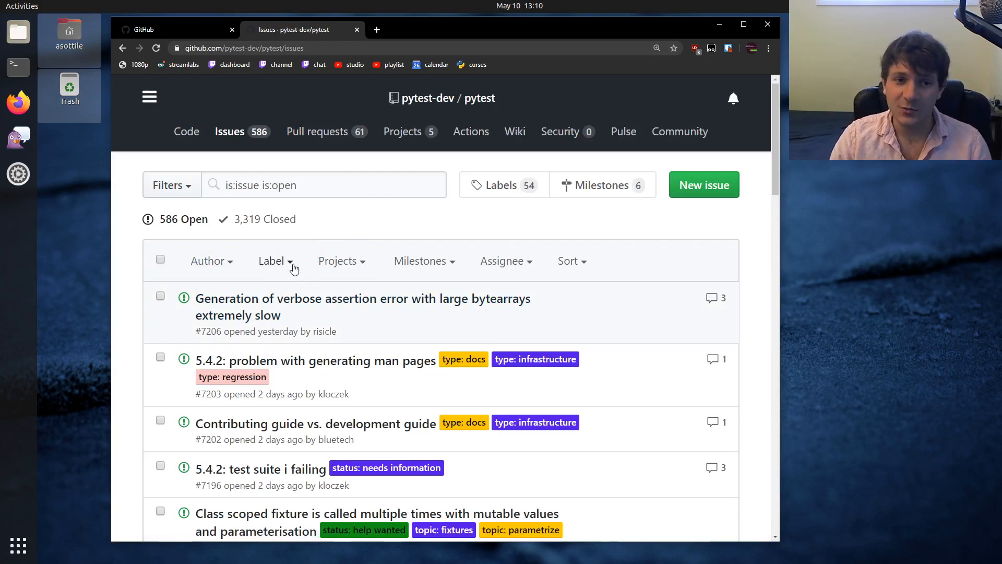
left_click(272, 261)
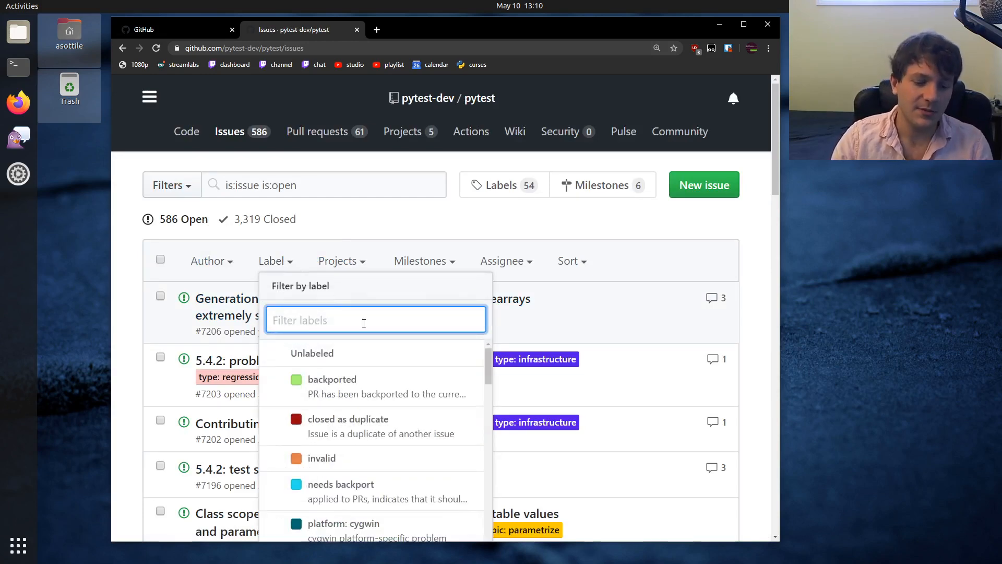
type("easy")
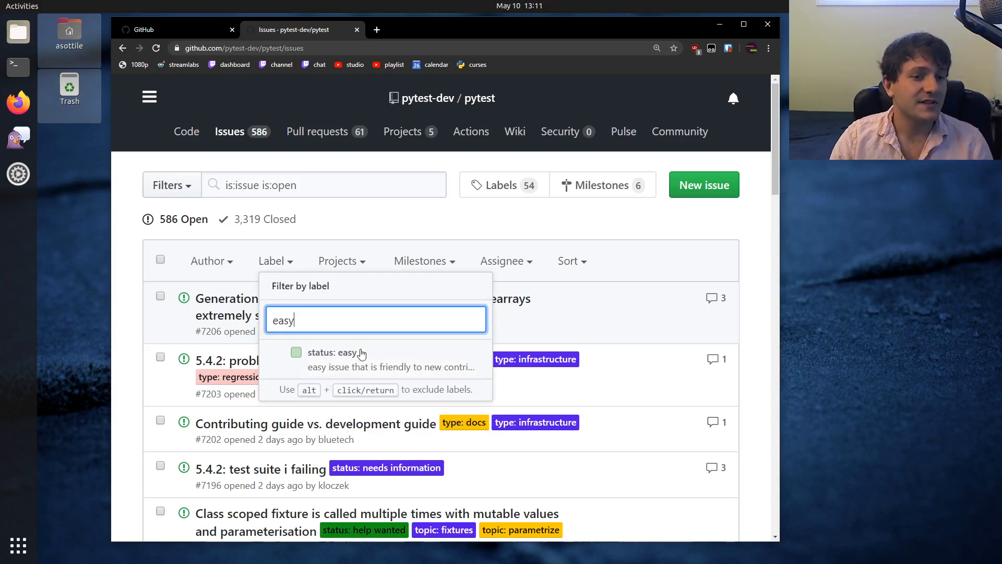
left_click(331, 353)
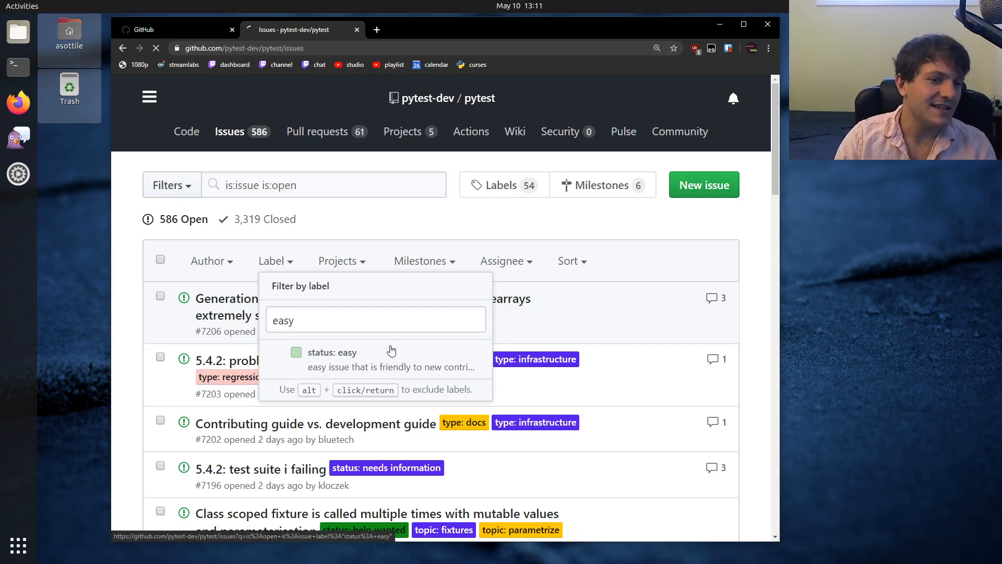
left_click(332, 353)
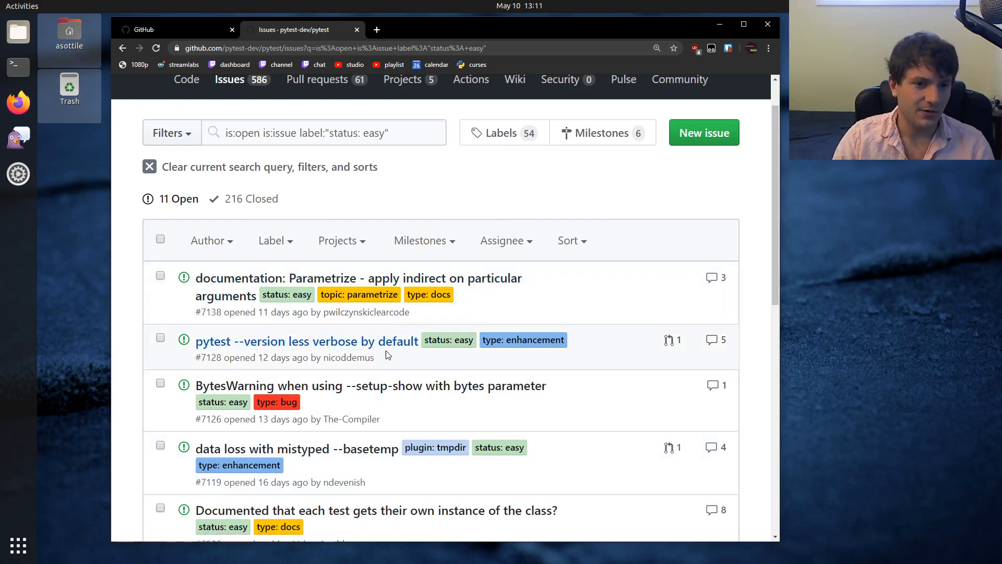
Read issue #7128, highlighting the short --version output and the contributor's offer to help
left_click(306, 341)
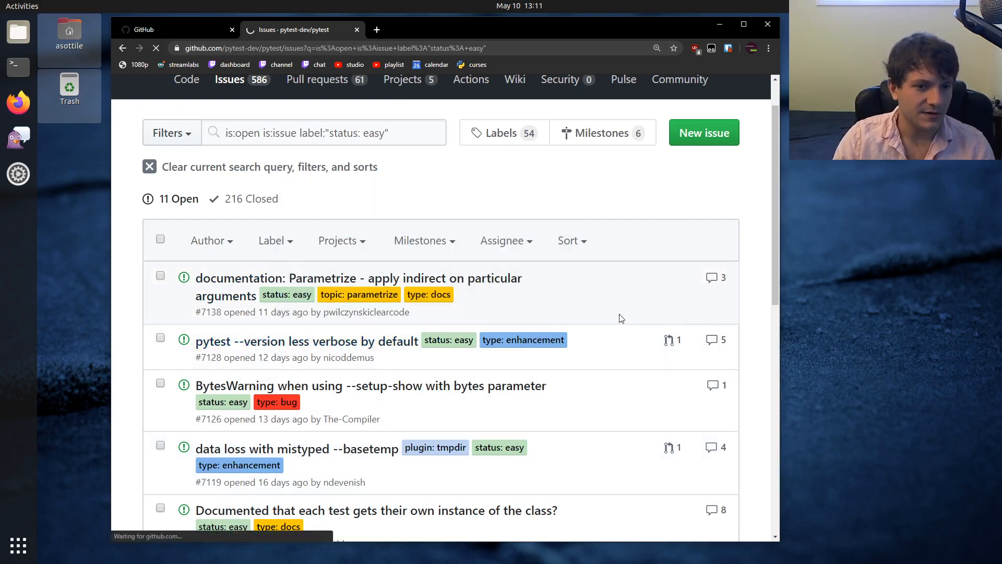
left_click(306, 341)
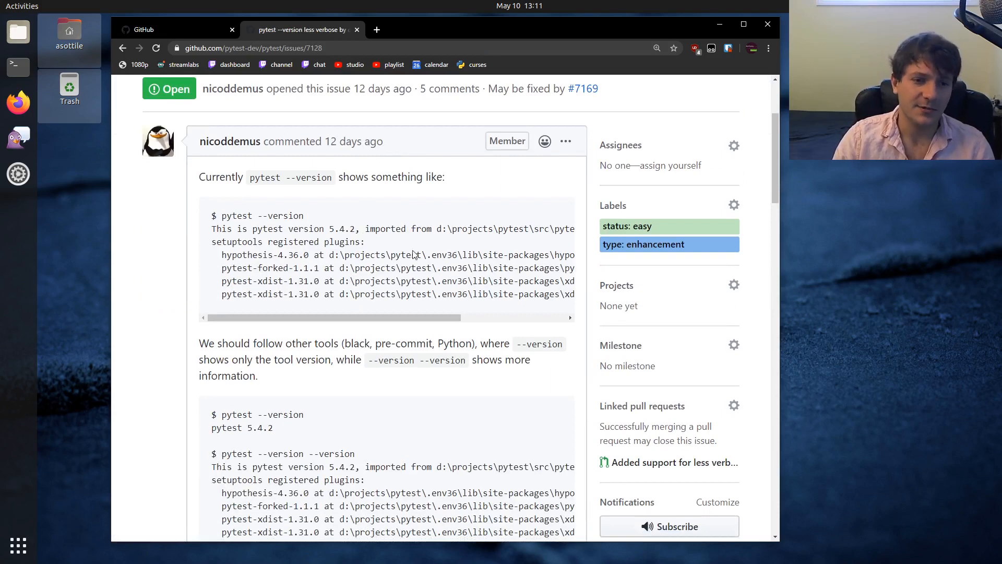
scroll("down", 3)
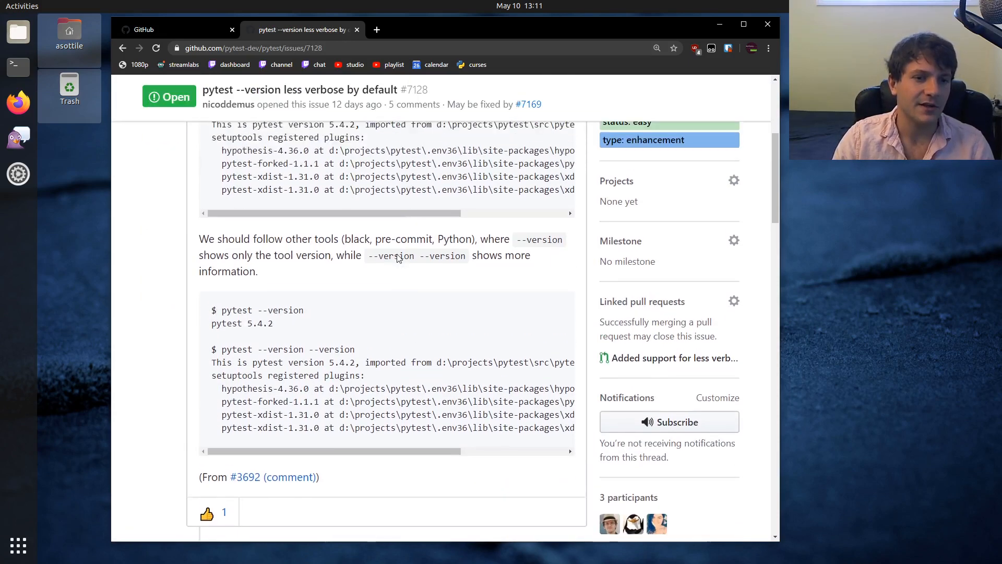
left_click_drag(211, 310, 273, 322)
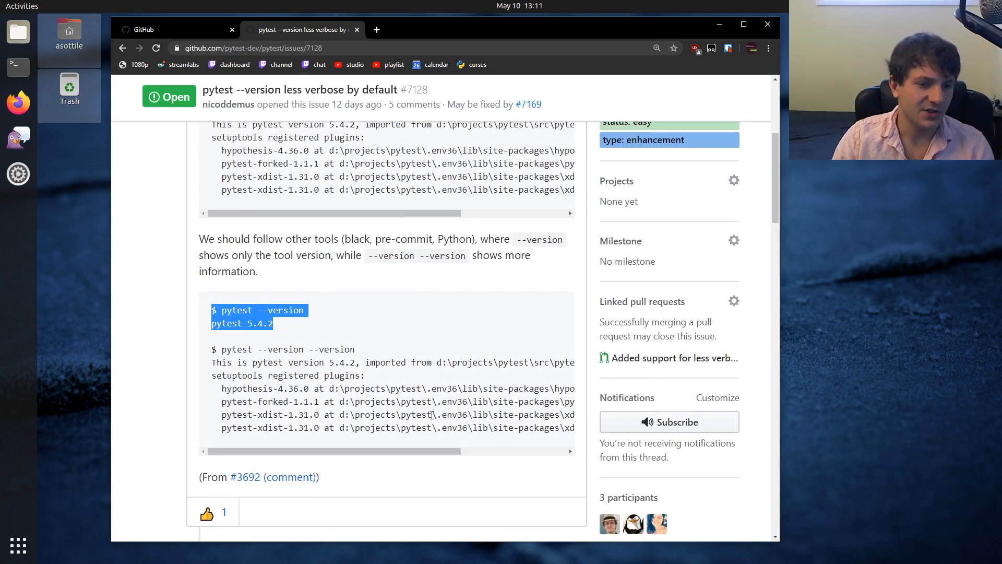
scroll("down", 3)
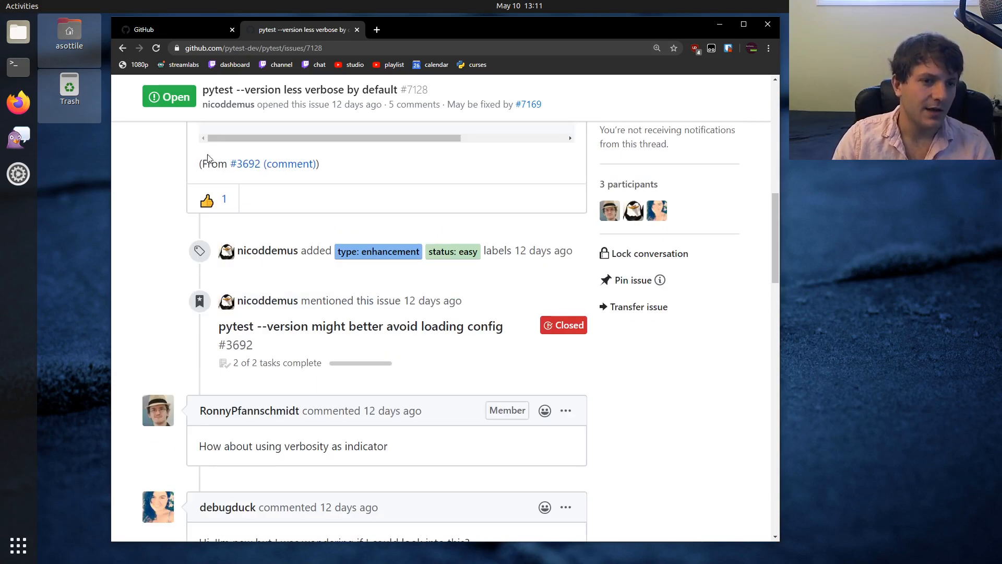
scroll("down", 3)
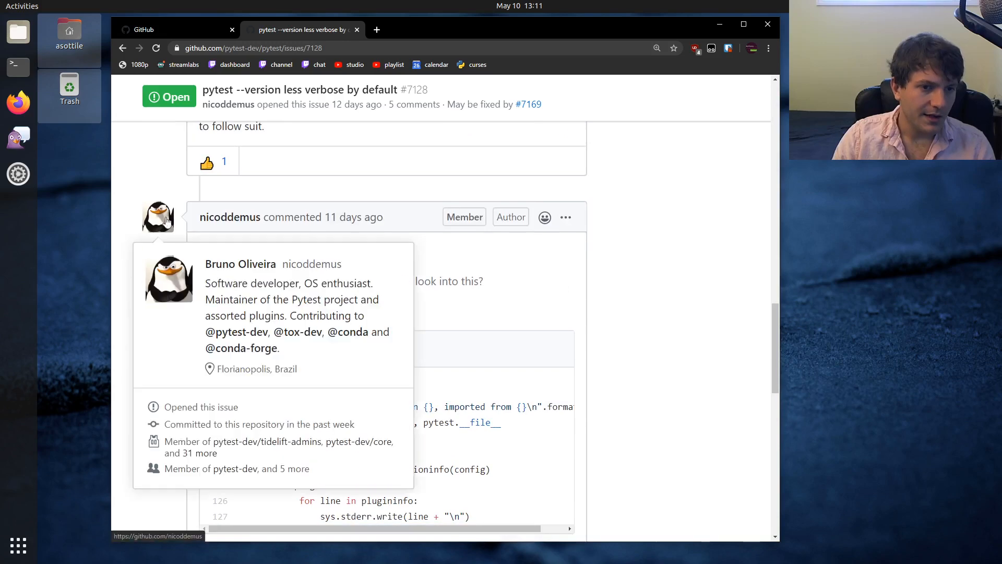
scroll("down", 3)
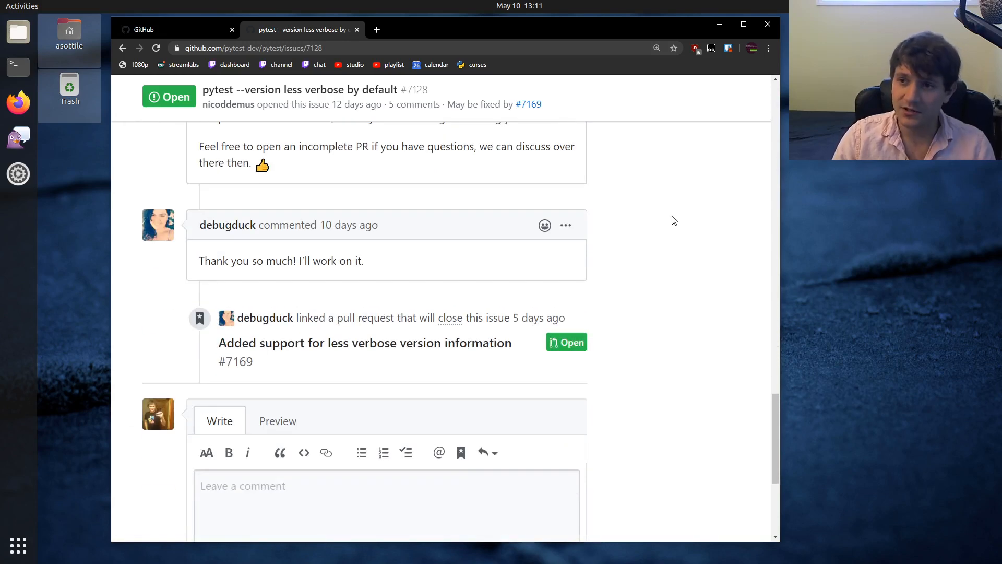
mouse_move(228, 224)
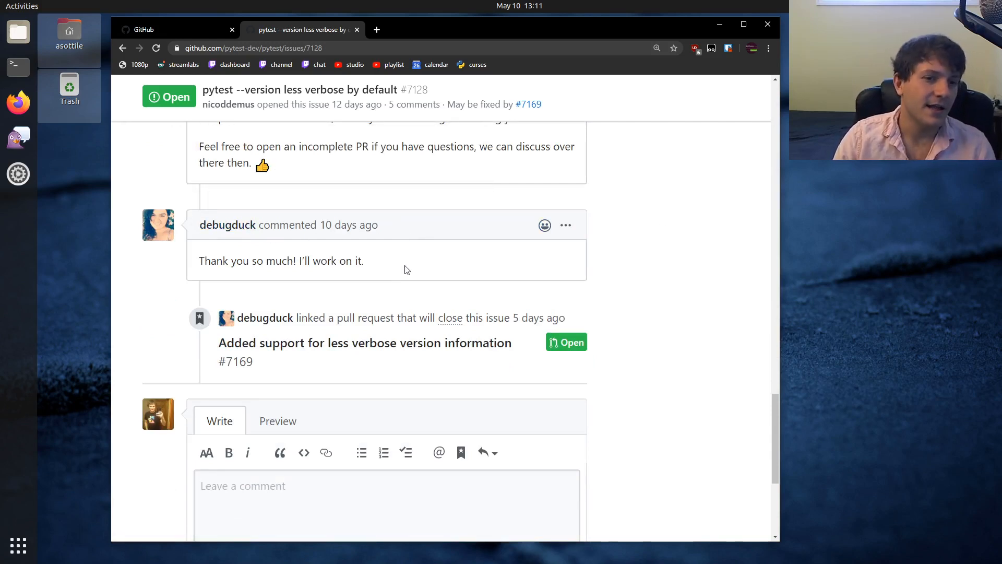
triple_click(281, 261)
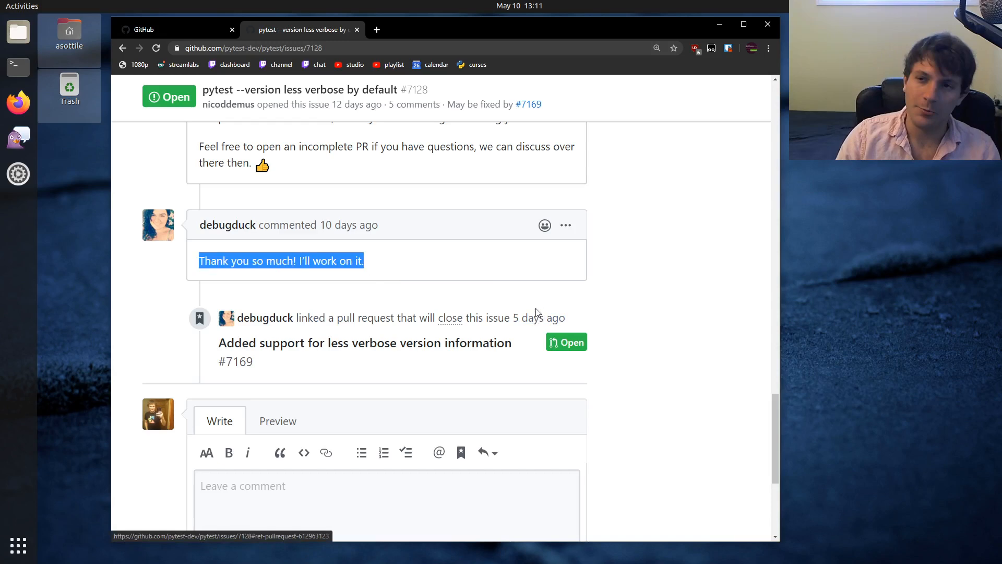
mouse_move(507, 134)
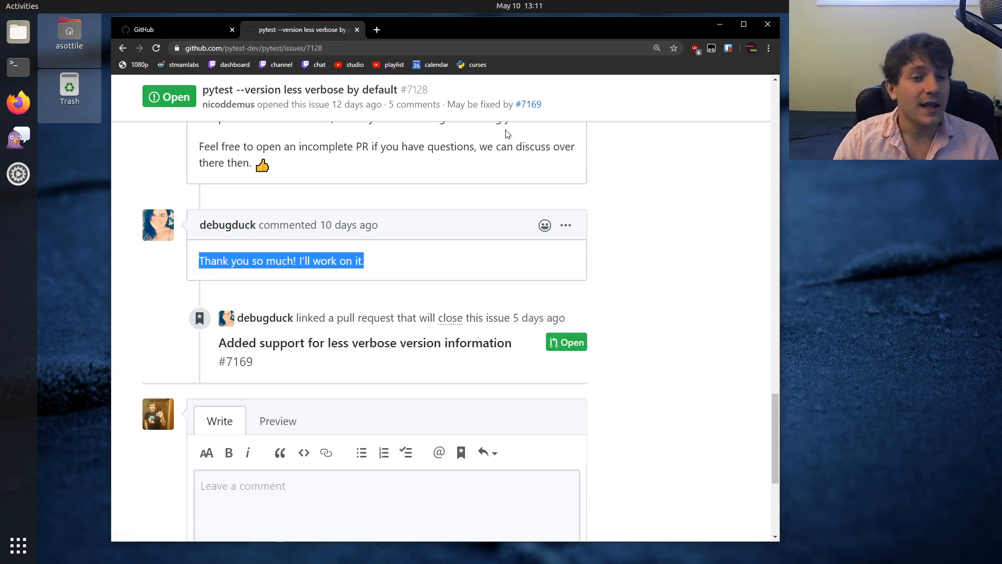
mouse_move(450, 394)
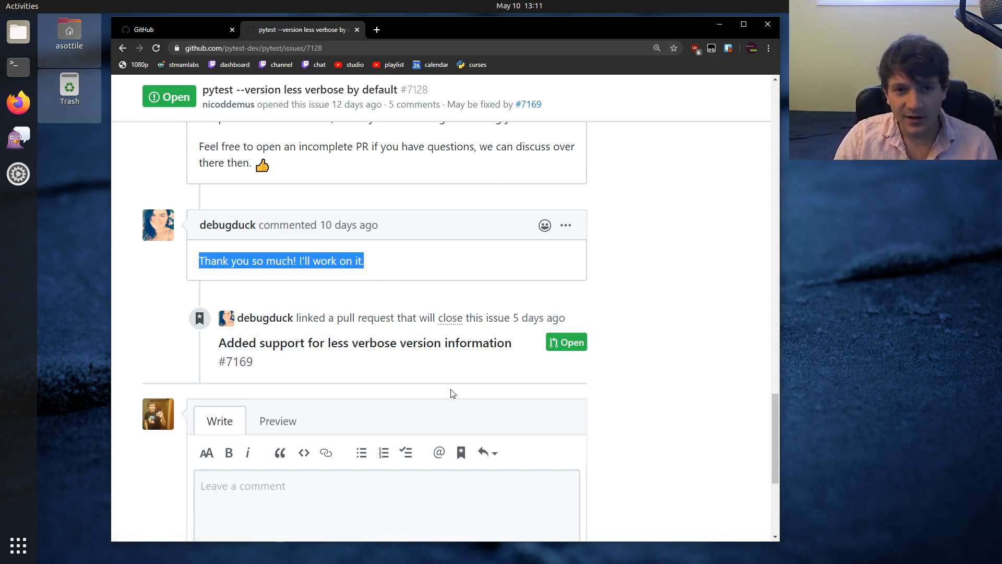
scroll("up", 3)
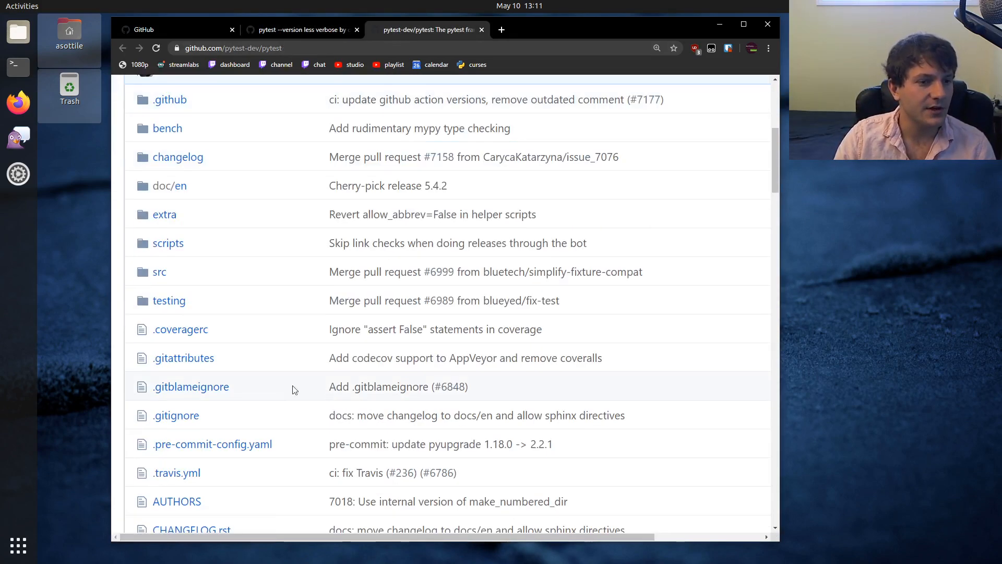
Open CONTRIBUTING.rst and skim down to the feature requests and bug reporting sections
scroll("down", 3)
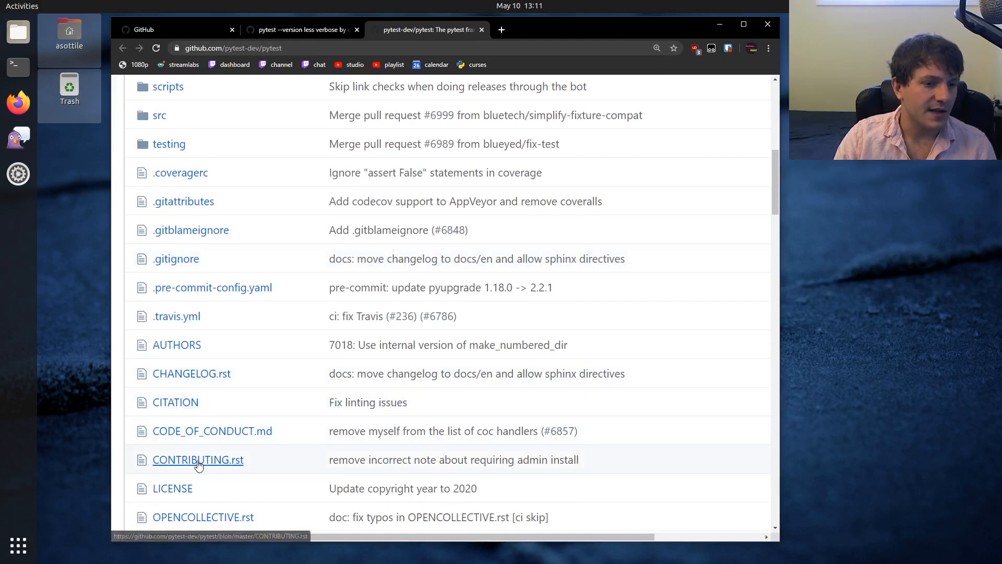
left_click(199, 459)
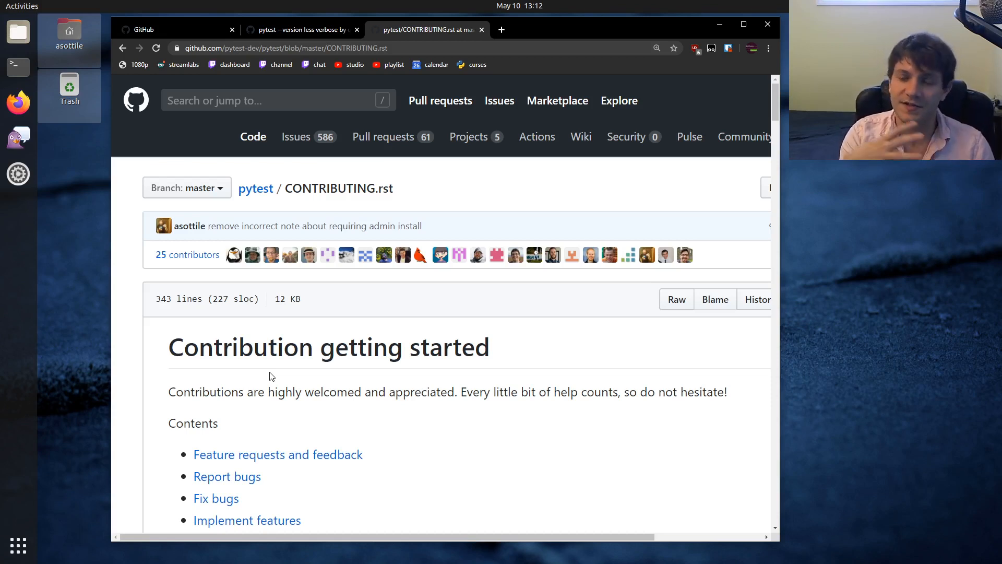
scroll("down", 3)
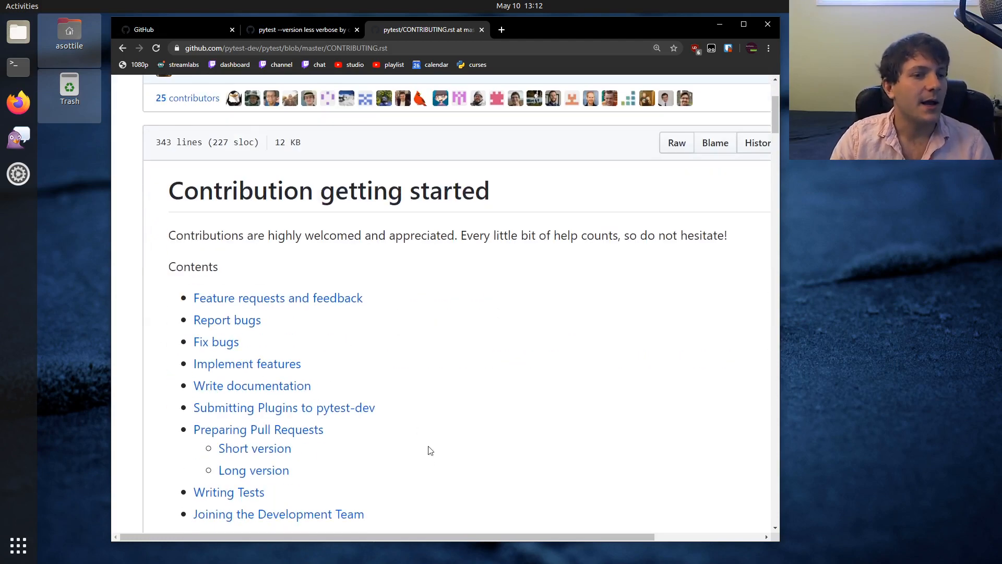
scroll("down", 3)
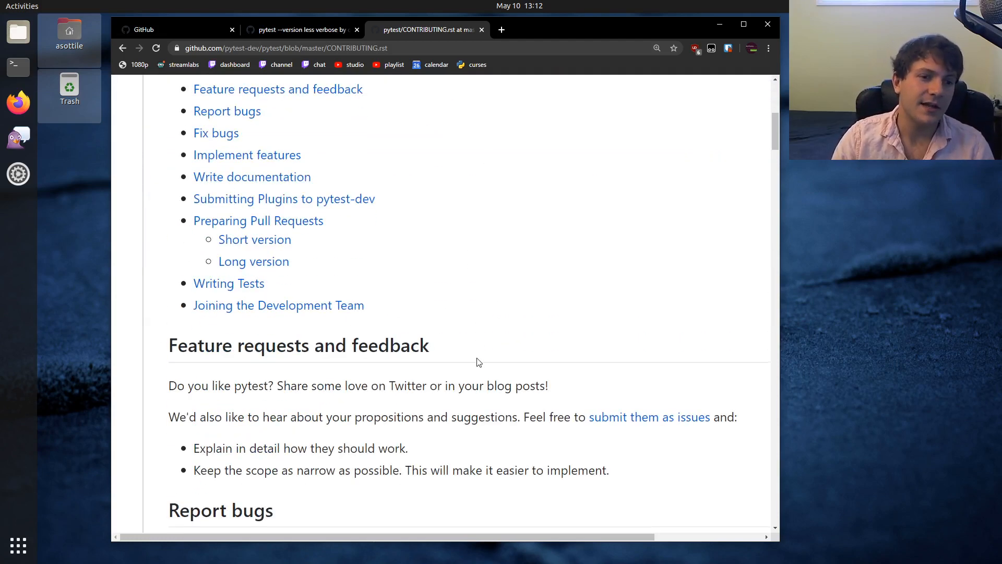
scroll("down", 3)
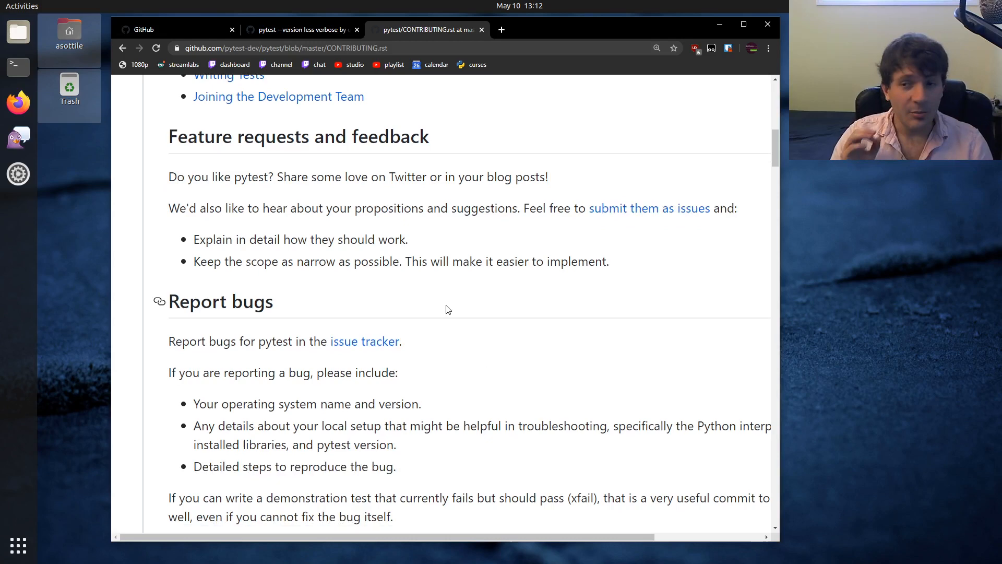
left_click(300, 30)
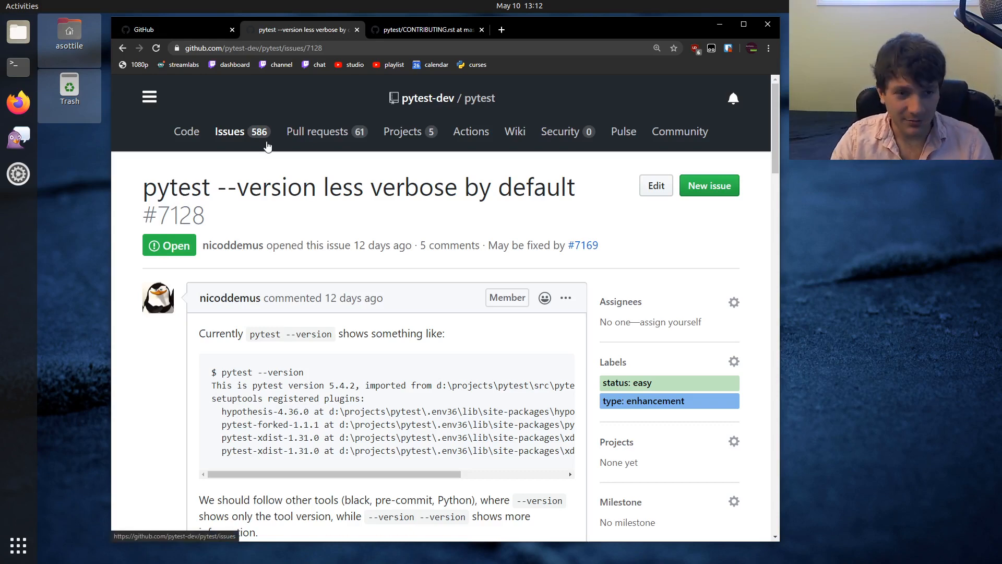
Scroll through issue #7128's comments again, including the author's profile and later replies
scroll("down", 3)
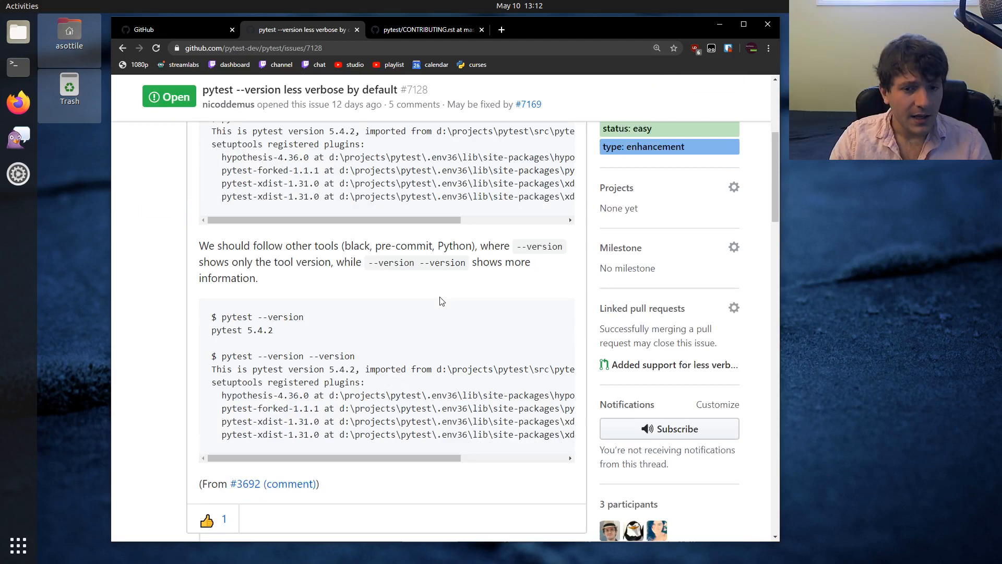
scroll("down", 3)
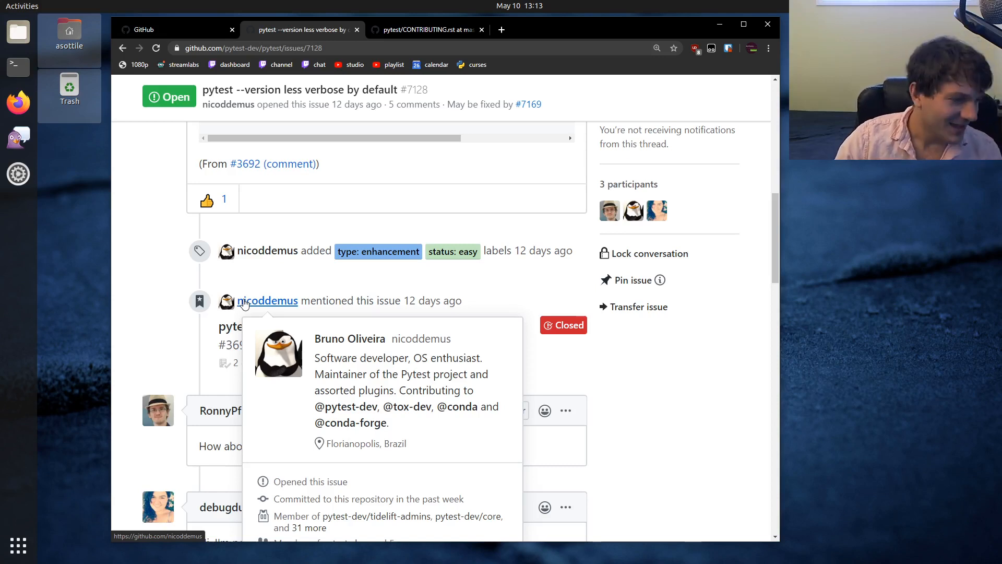
mouse_move(473, 398)
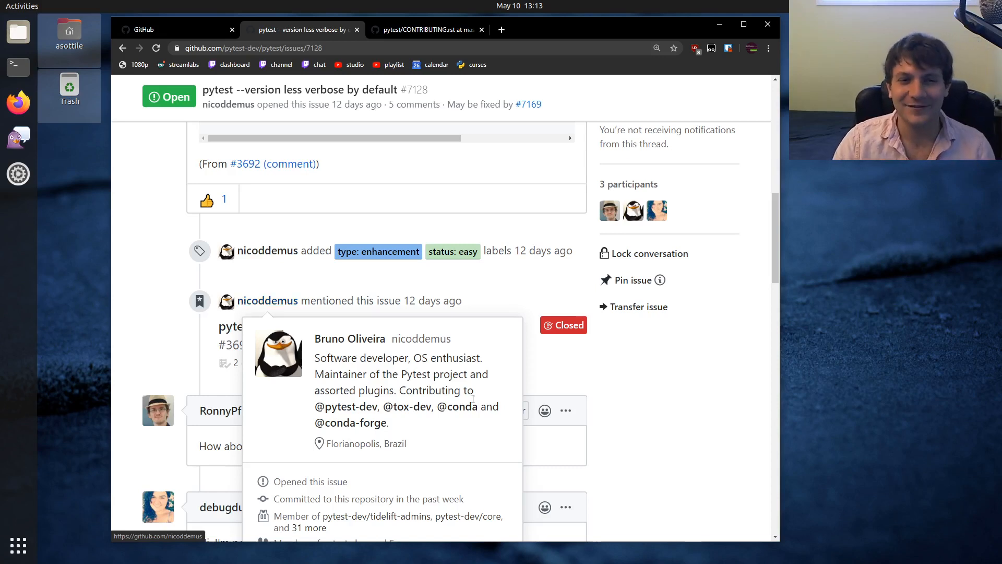
scroll("down", 3)
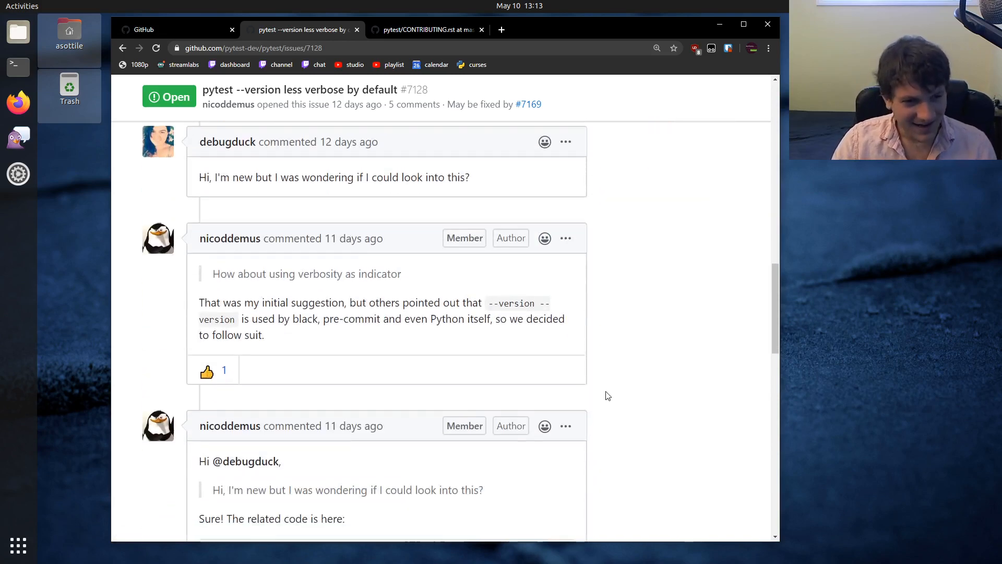
scroll("down", 3)
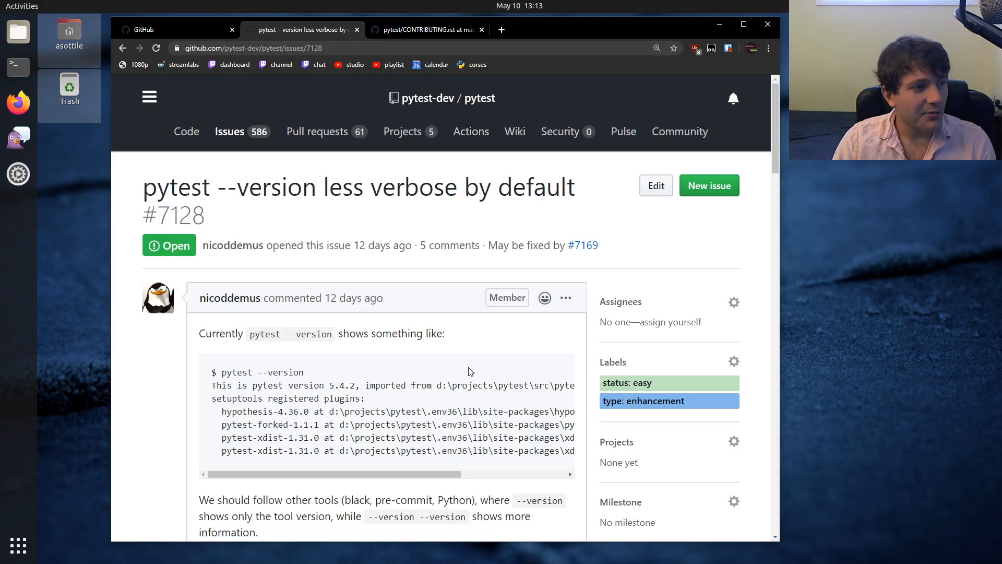
mouse_move(441, 362)
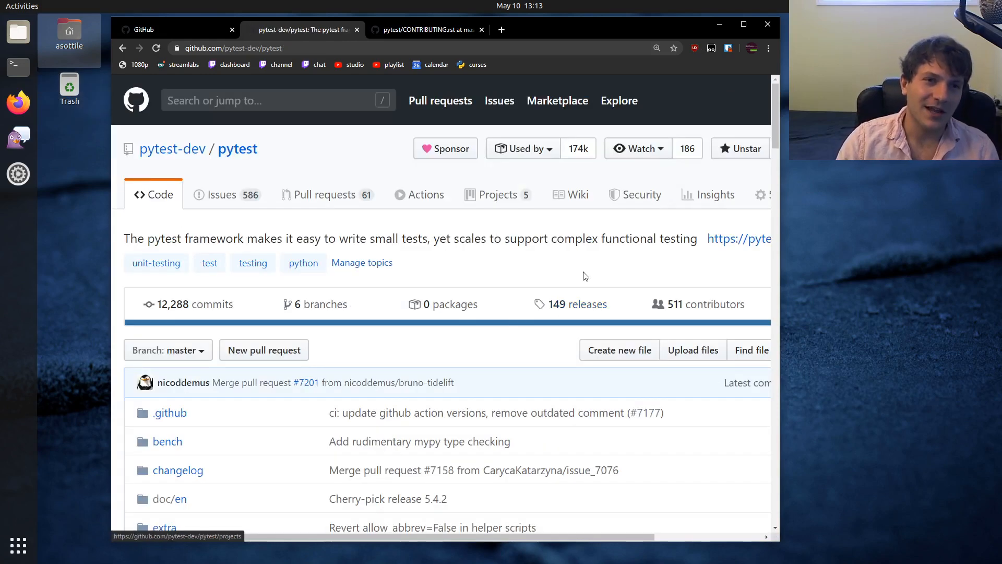
mouse_move(551, 307)
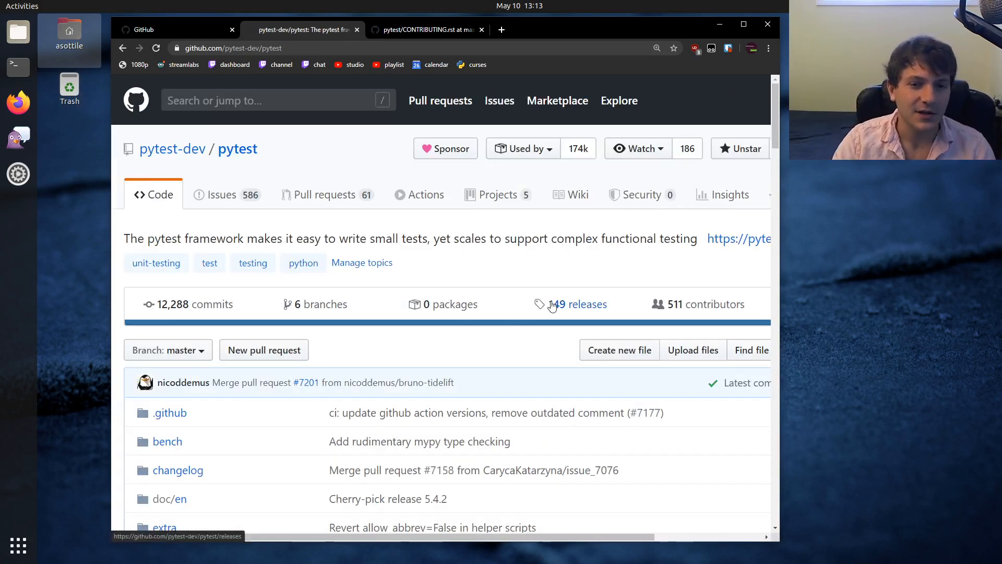
Go to the pytest repository Code page and its '511 contributors' graph page
left_click(577, 304)
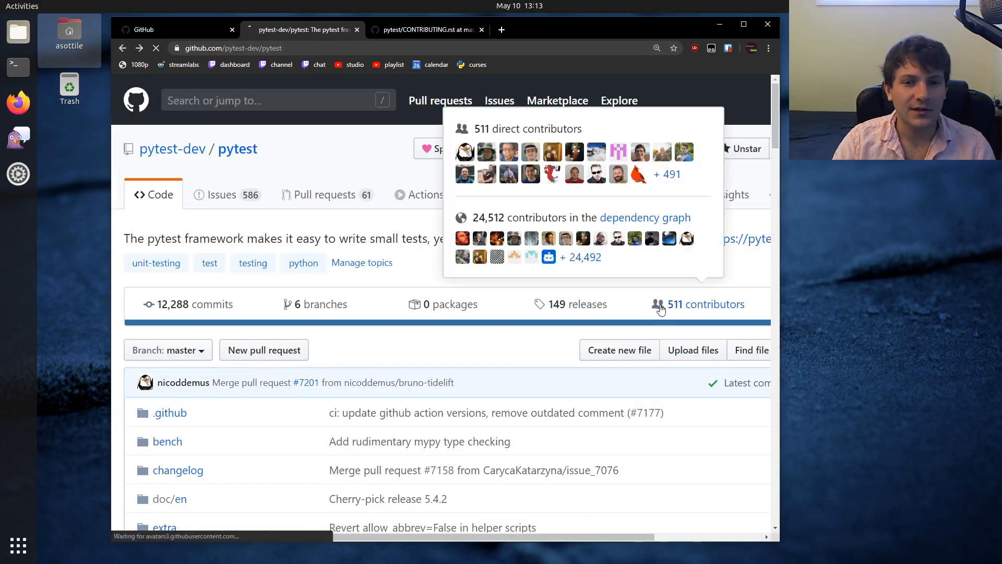
left_click(705, 304)
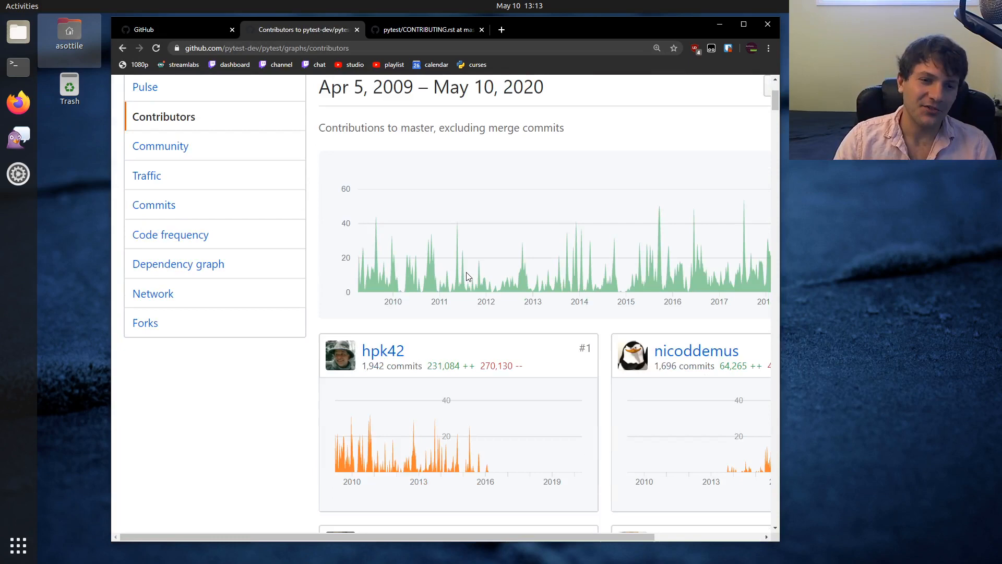
scroll("down", 3)
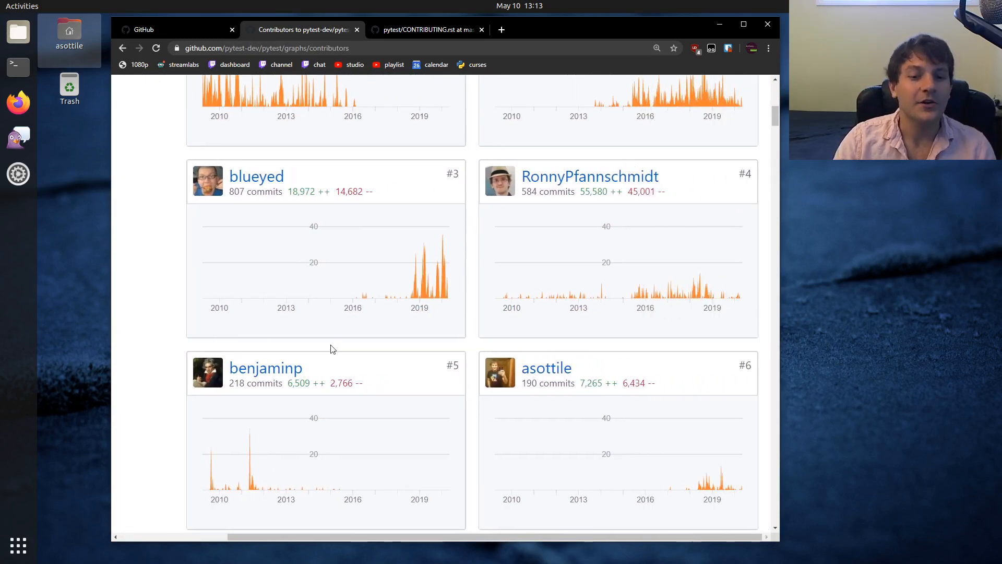
mouse_move(433, 343)
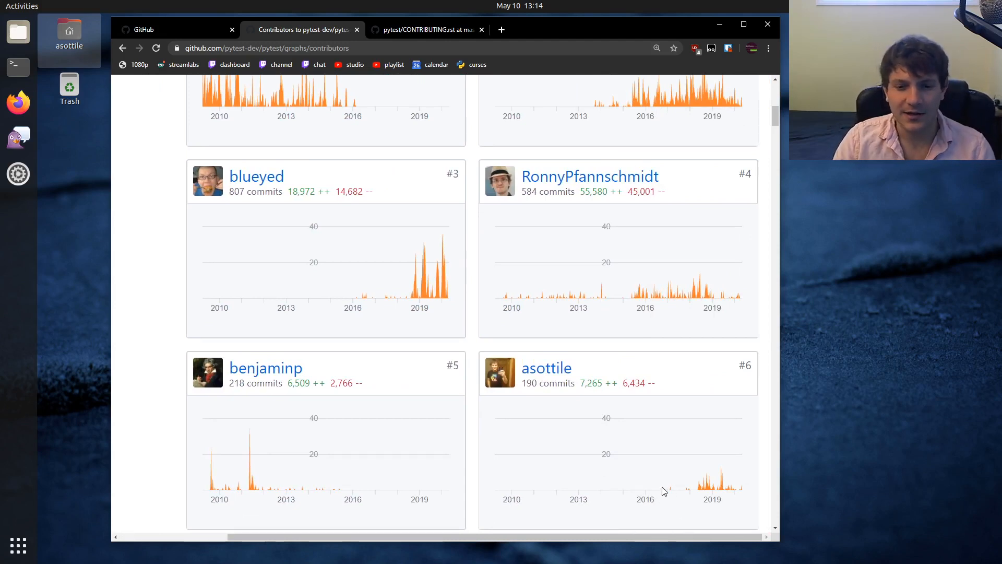
scroll("down", 3)
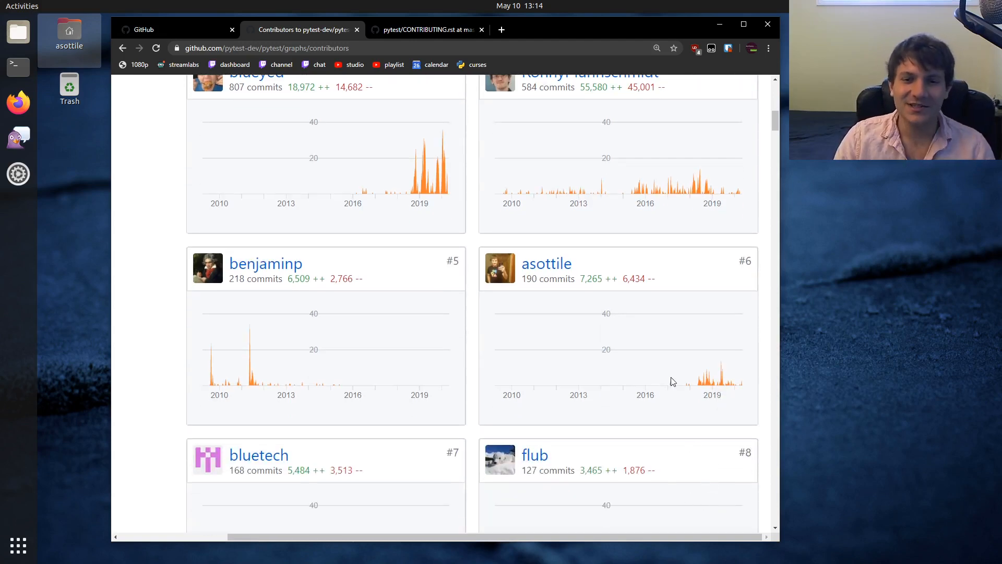
mouse_move(680, 419)
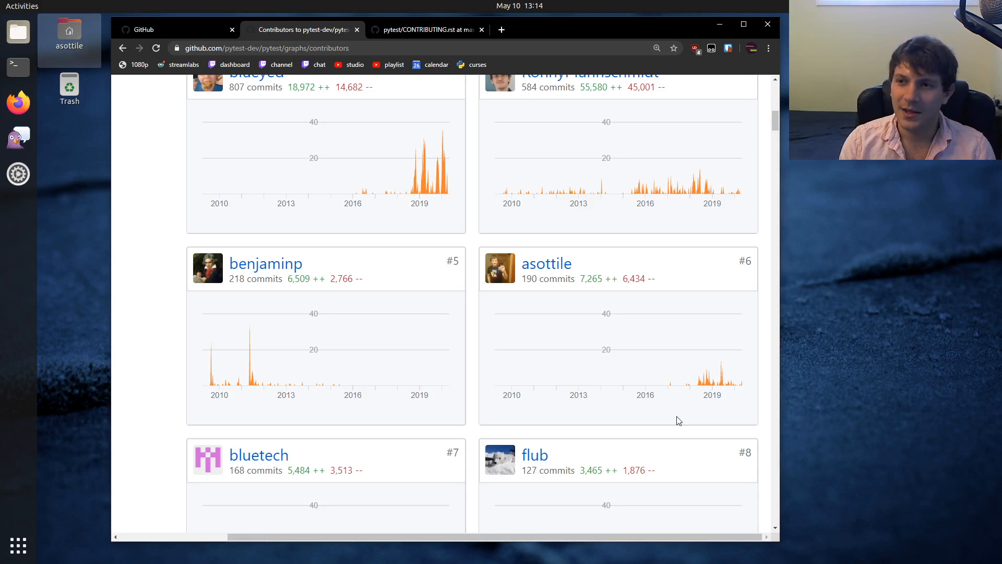
mouse_move(703, 388)
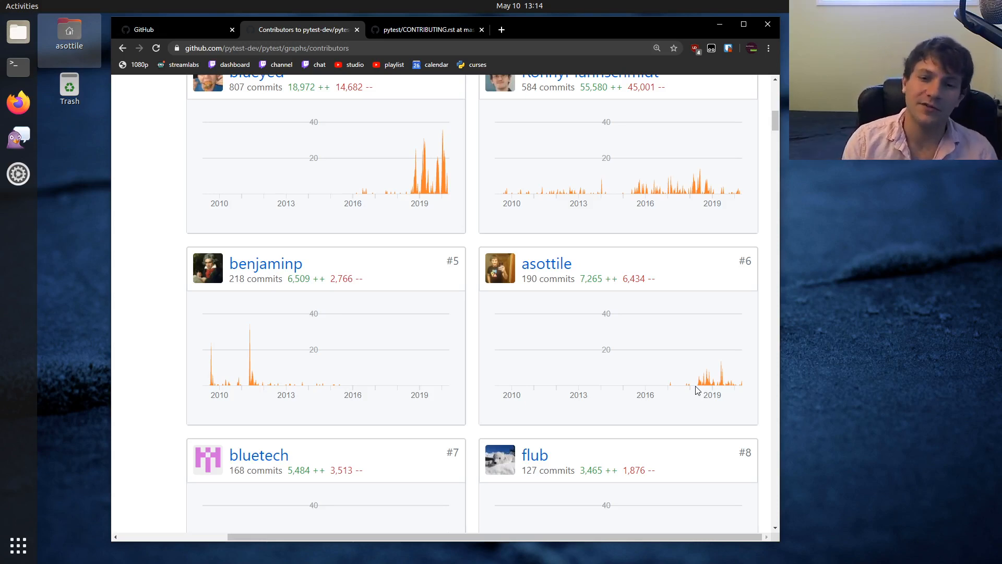
mouse_move(641, 364)
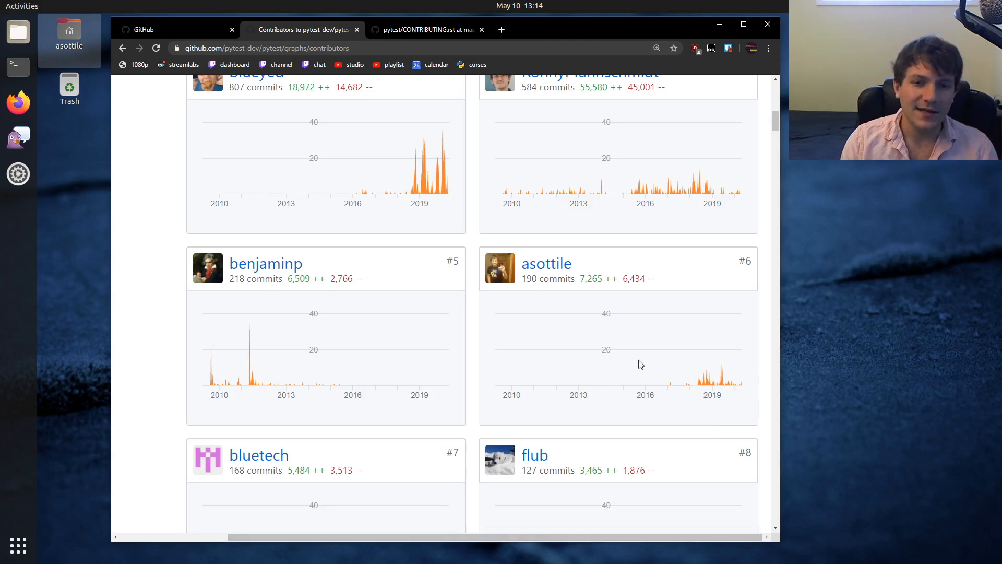
mouse_move(518, 449)
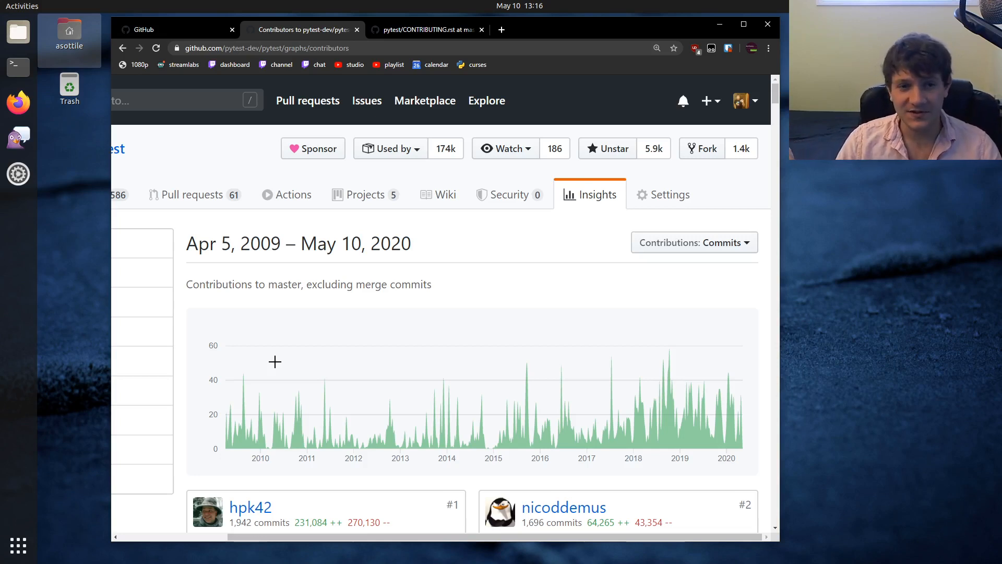
mouse_move(258, 369)
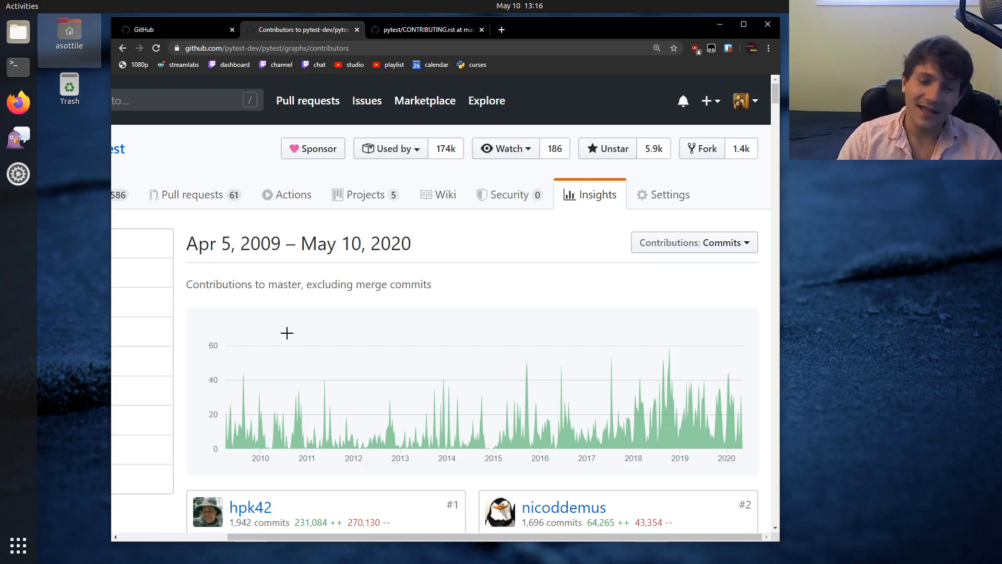
mouse_move(489, 331)
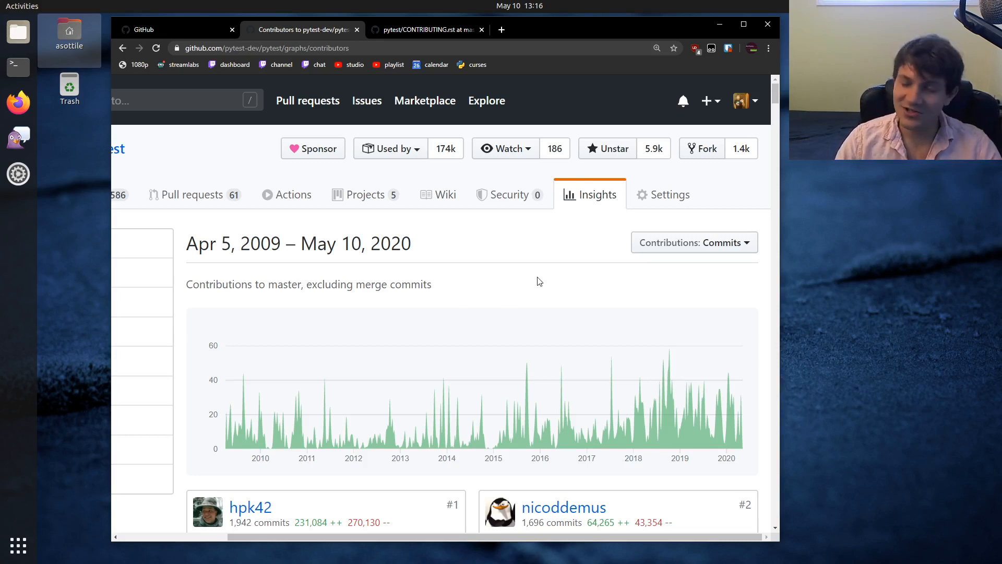
mouse_move(551, 276)
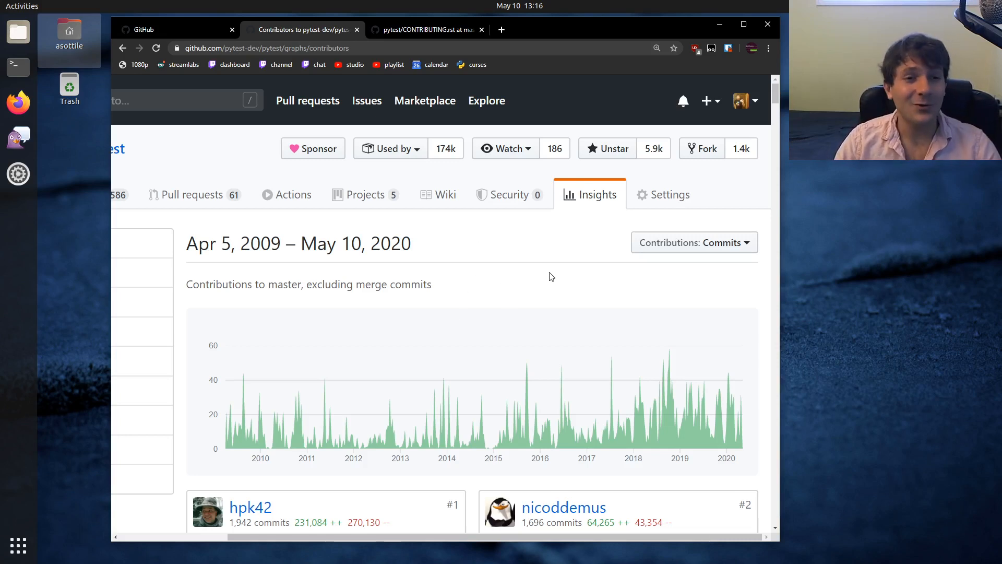